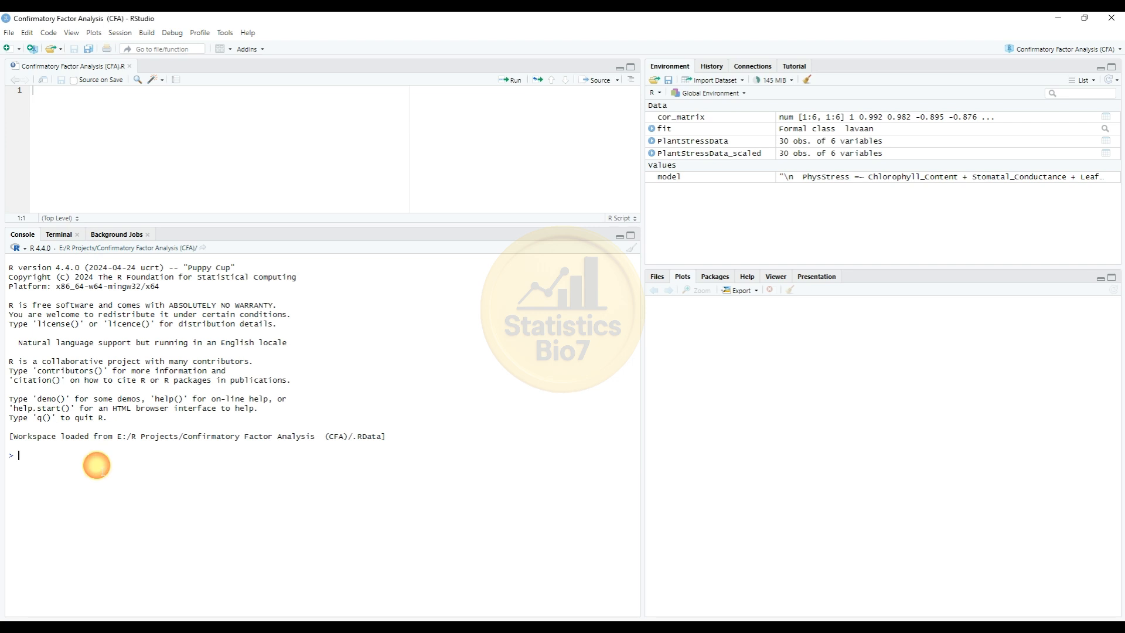
Load the lavaan and semPlot packages in the console with library().
{"action": "type", "text": "library(lavaan)"}
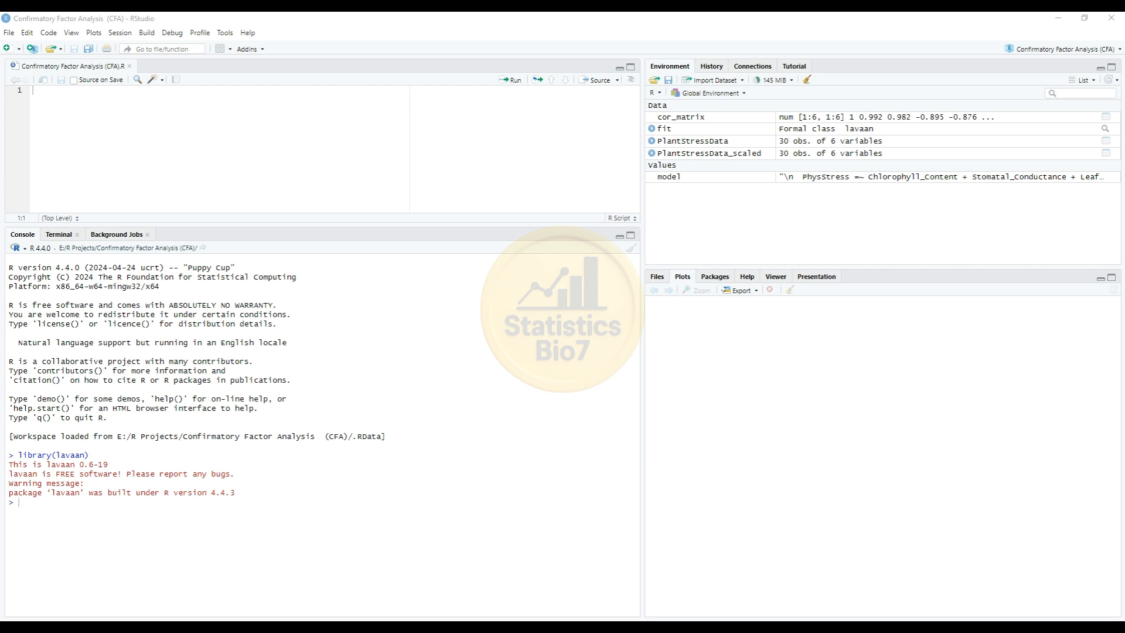
{"action": "left_click", "coordinate": [21, 502]}
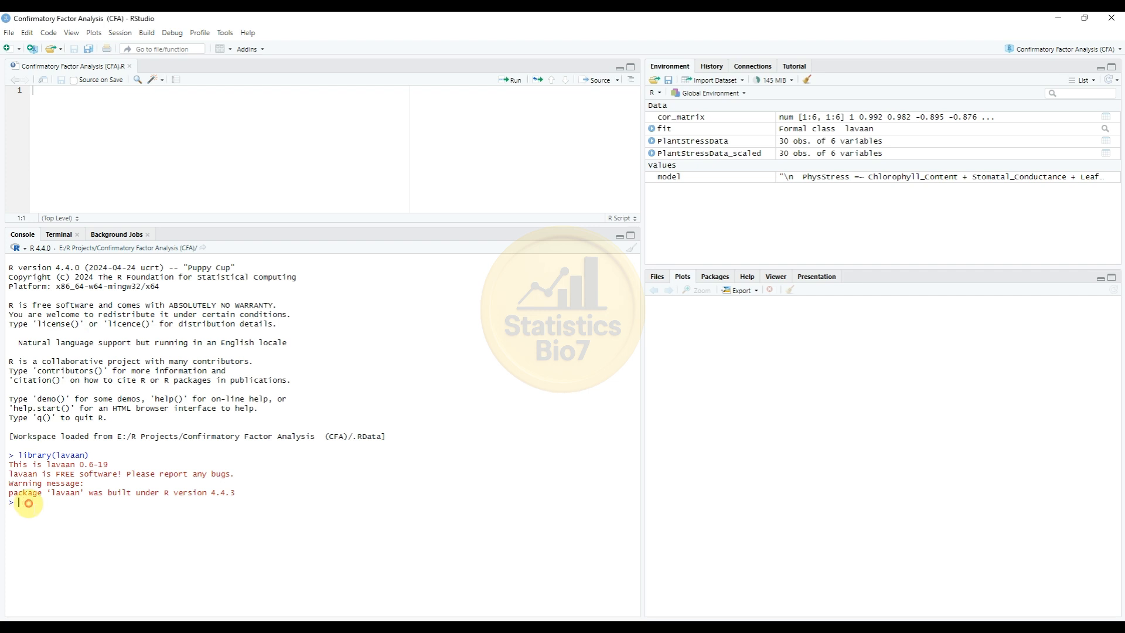
{"action": "type", "text": "library(semPlot)"}
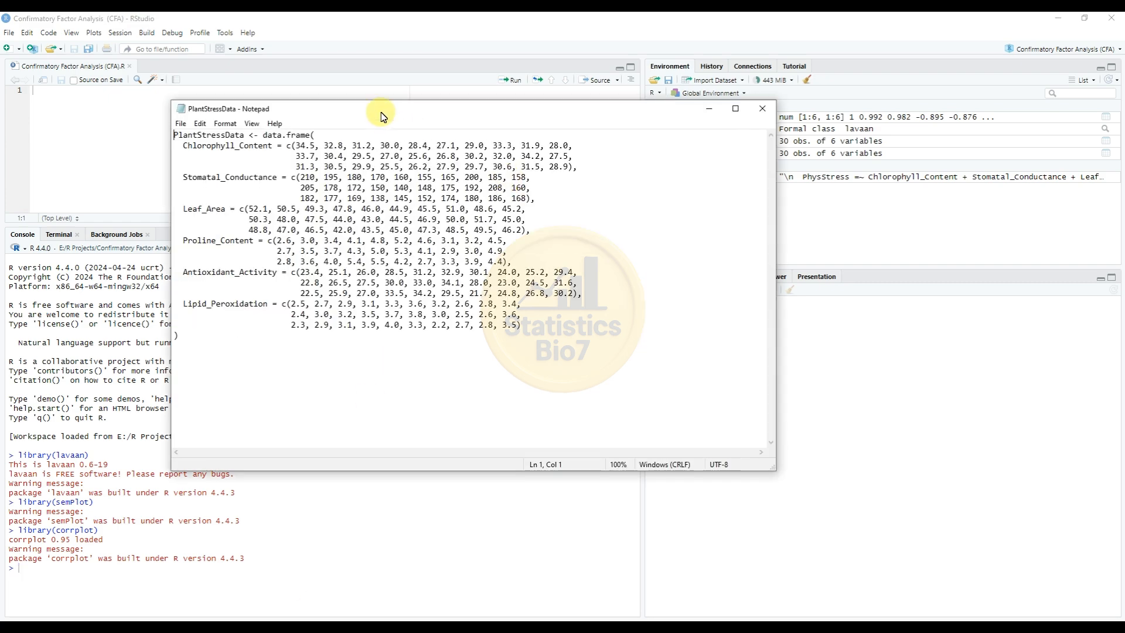
{"action": "mouse_move", "coordinate": [379, 114]}
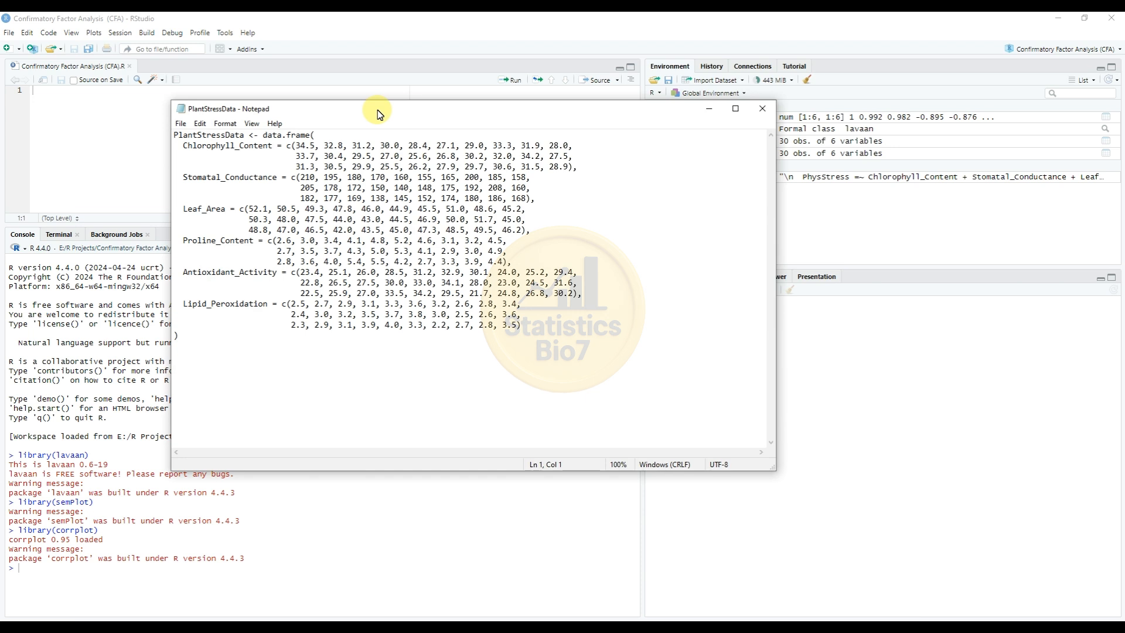
Shift the PlantStressData Notepad window and select all of its data frame code.
{"action": "left_click_drag", "start_coordinate": [379, 113], "coordinate": [382, 132]}
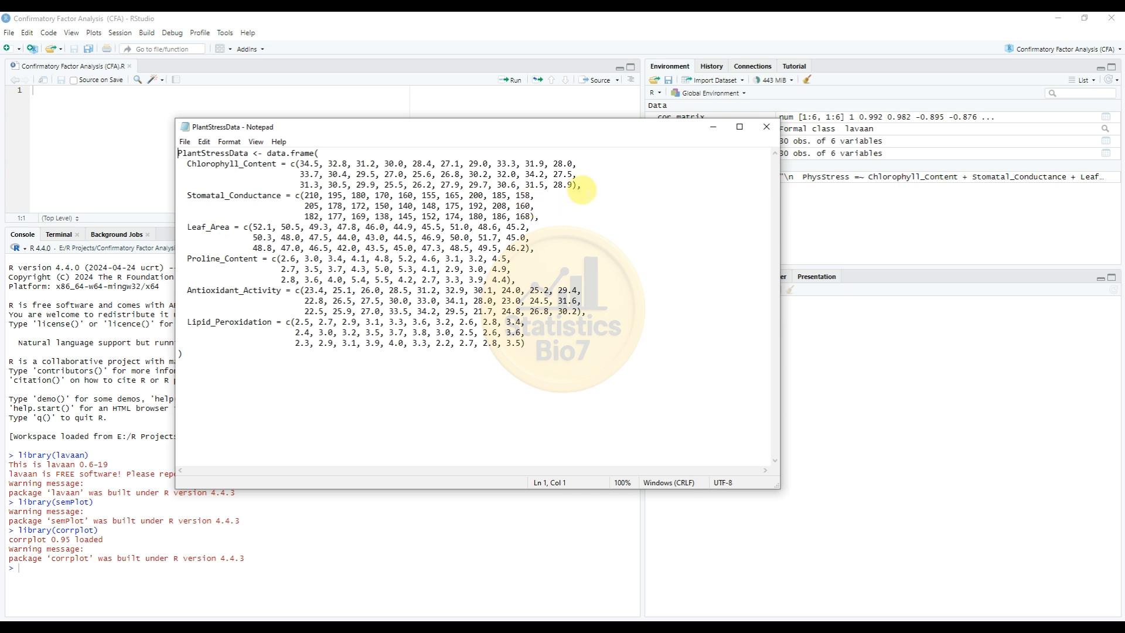
{"action": "key", "text": "ctrl+a"}
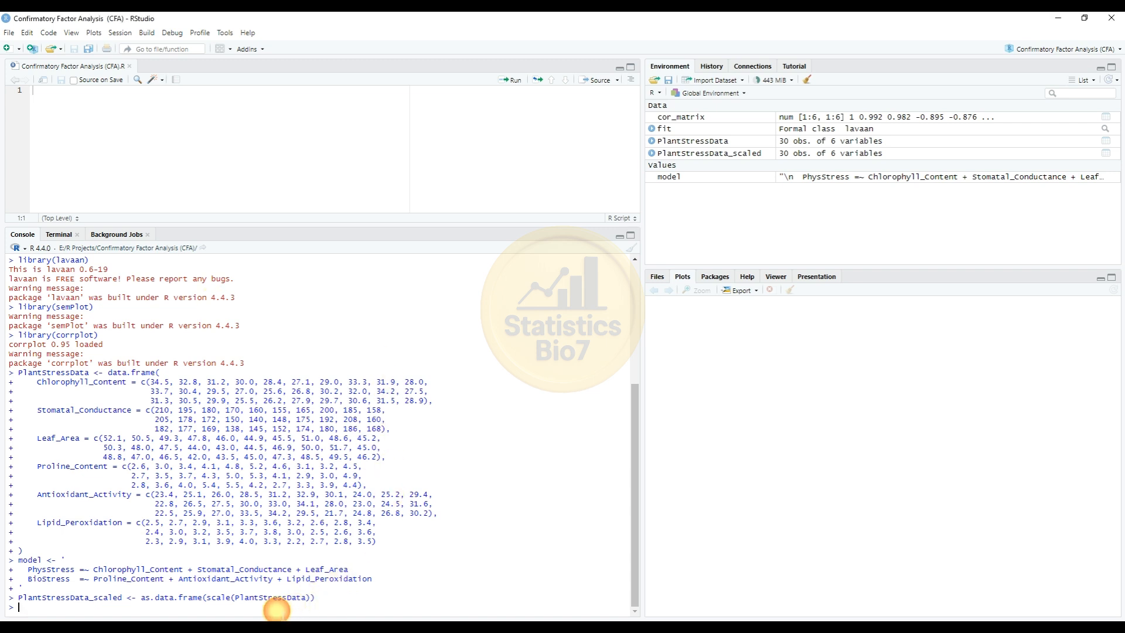
Fit the CFA on PlantStressData_scaled and print the summary with fit measures and standardized estimates.
{"action": "type", "text": "fit <- cfa(model, data = PlantStressData_scaled)"}
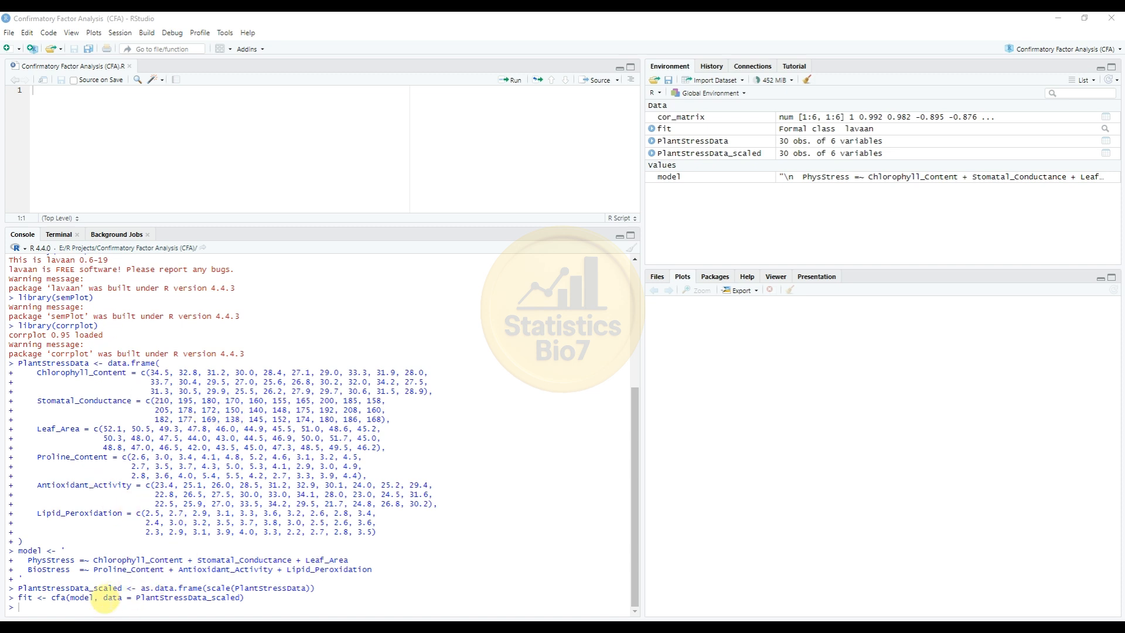
{"action": "type", "text": "summary(fit, fit.measures = TRUE, standardized = TRUE)"}
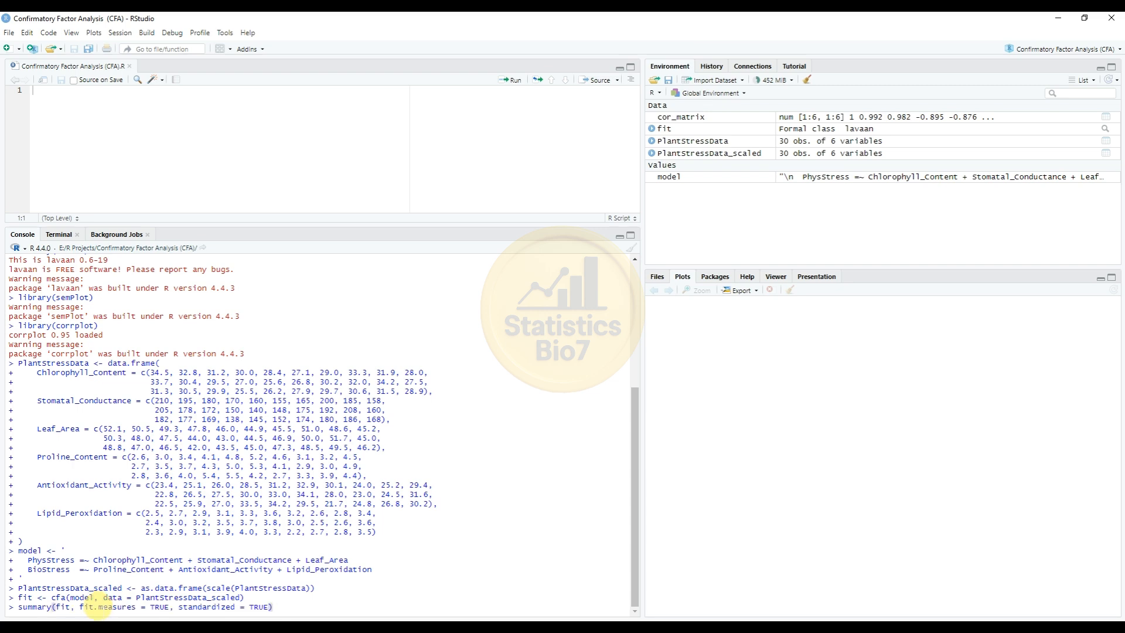
{"action": "key", "text": "Return"}
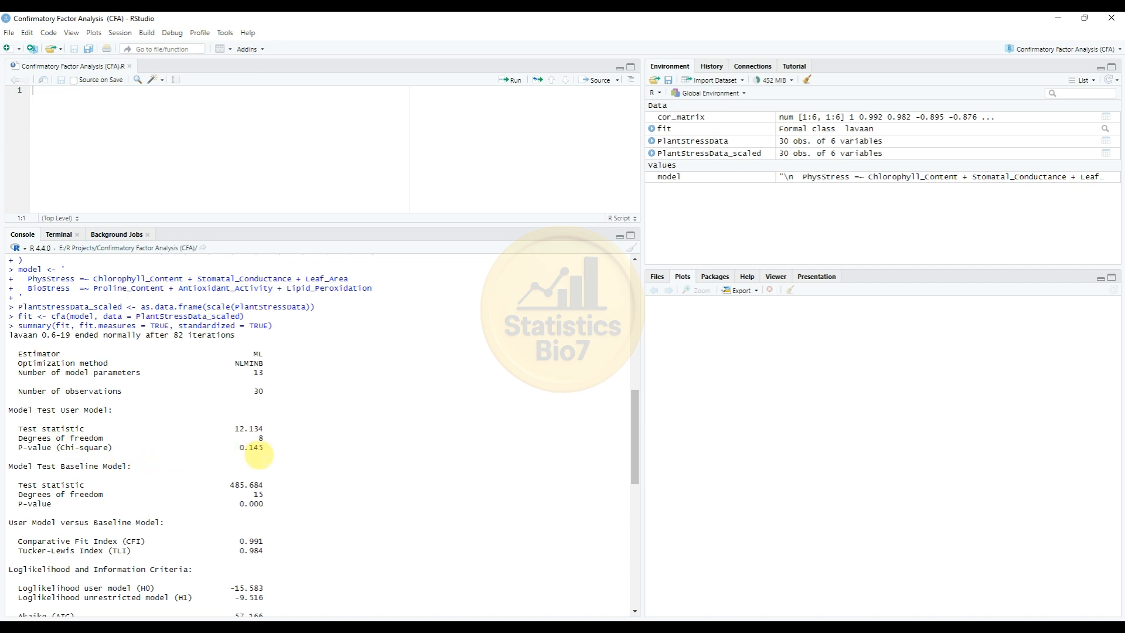
{"action": "mouse_move", "coordinate": [136, 501]}
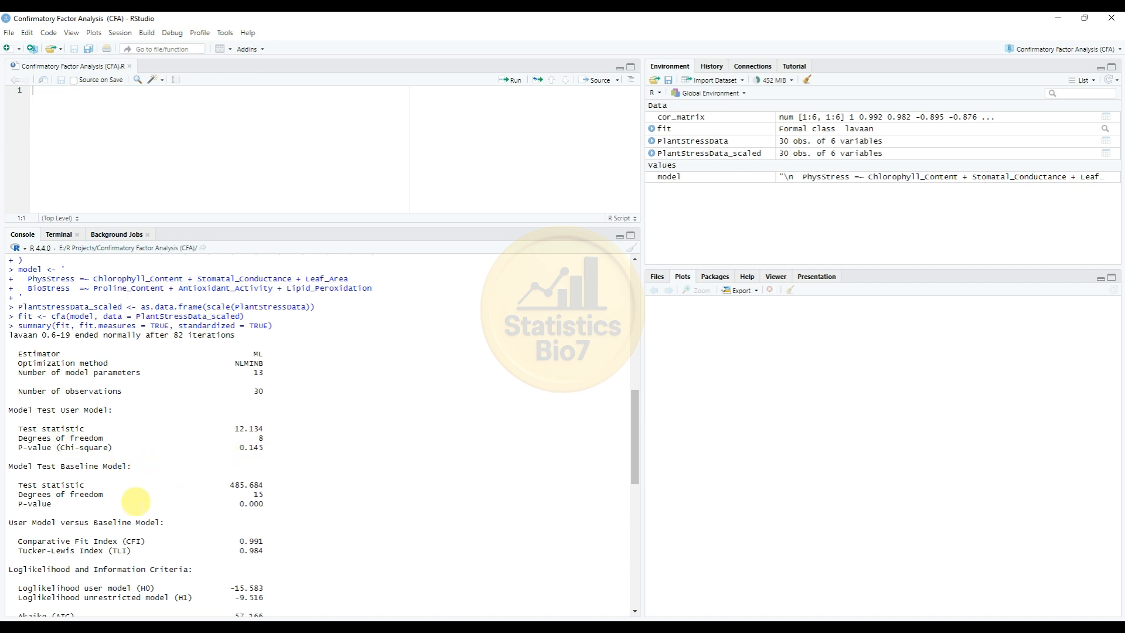
{"action": "mouse_move", "coordinate": [144, 479]}
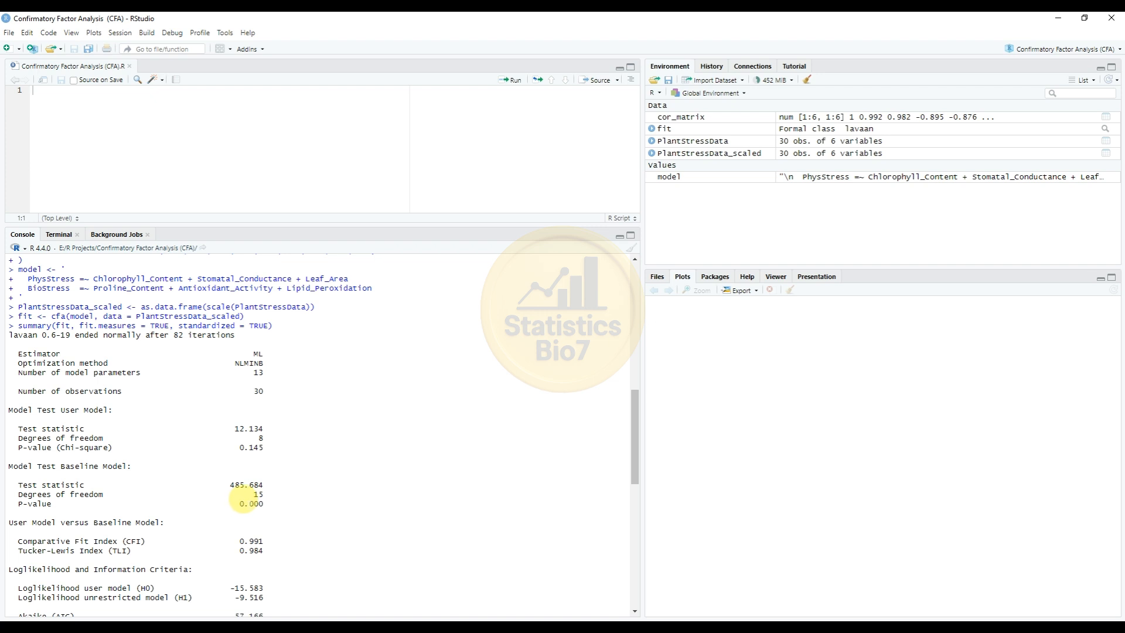
{"action": "mouse_move", "coordinate": [253, 494]}
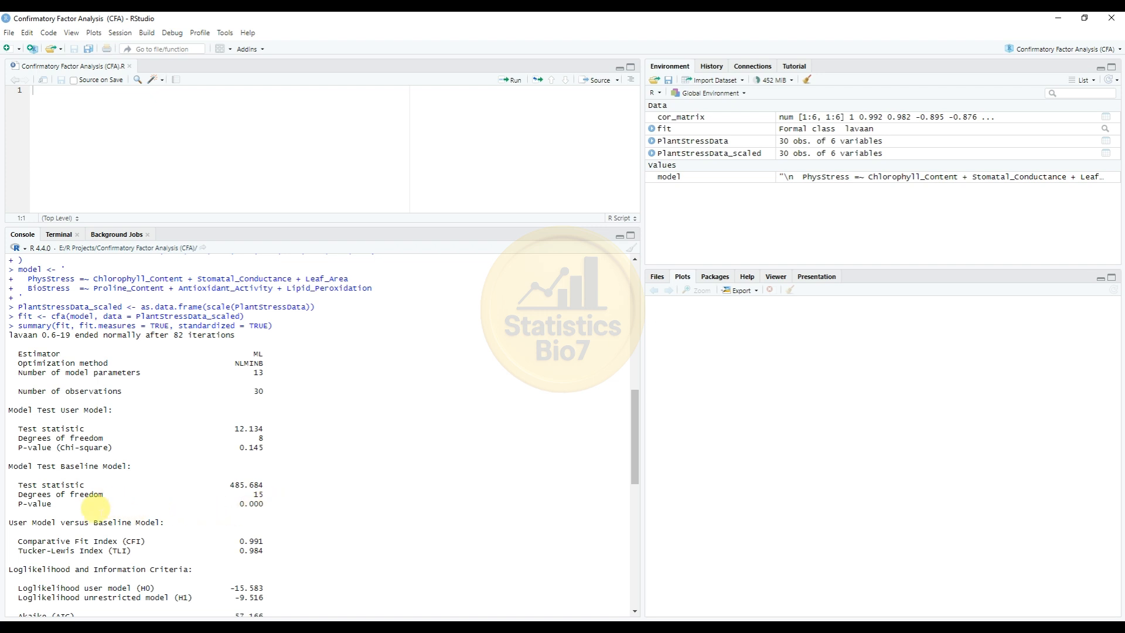
{"action": "mouse_move", "coordinate": [186, 526]}
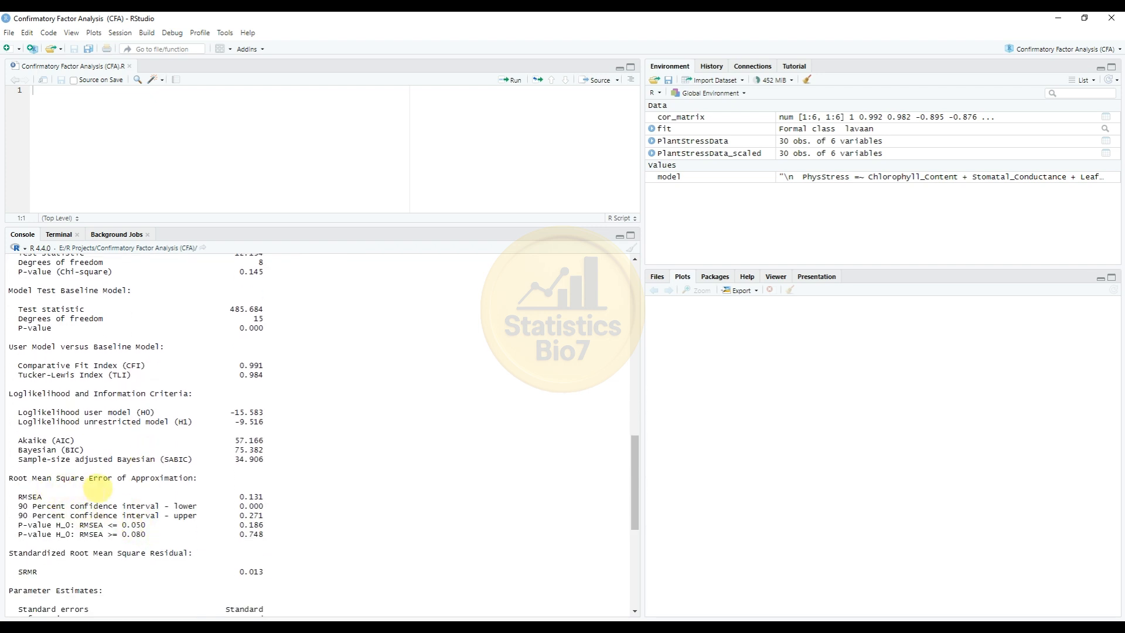
{"action": "mouse_move", "coordinate": [175, 494]}
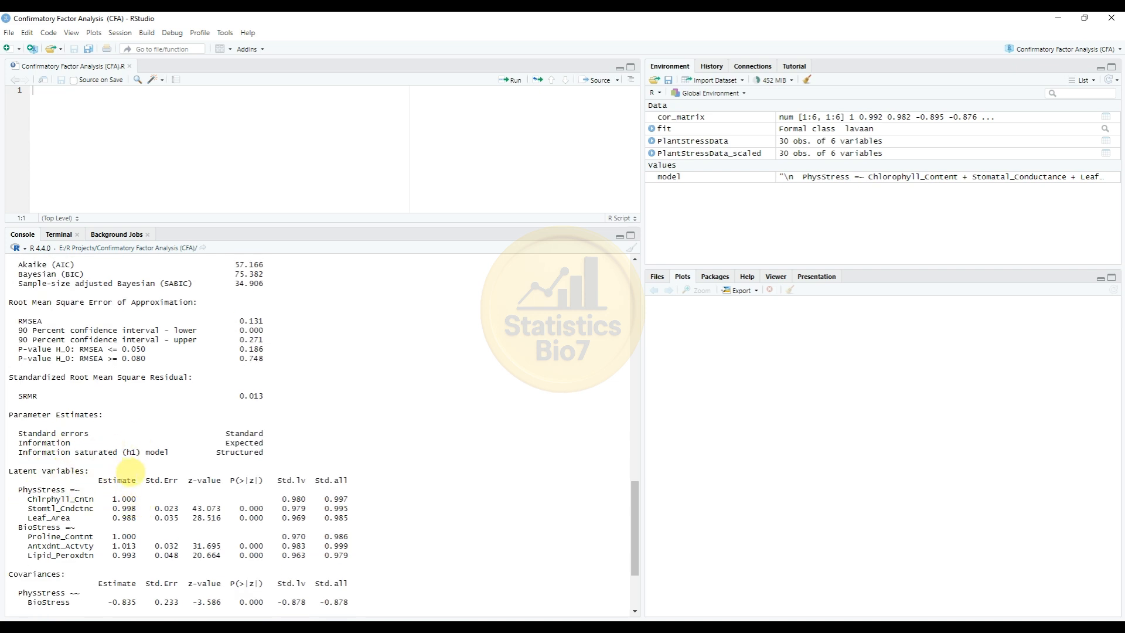
{"action": "mouse_move", "coordinate": [198, 492]}
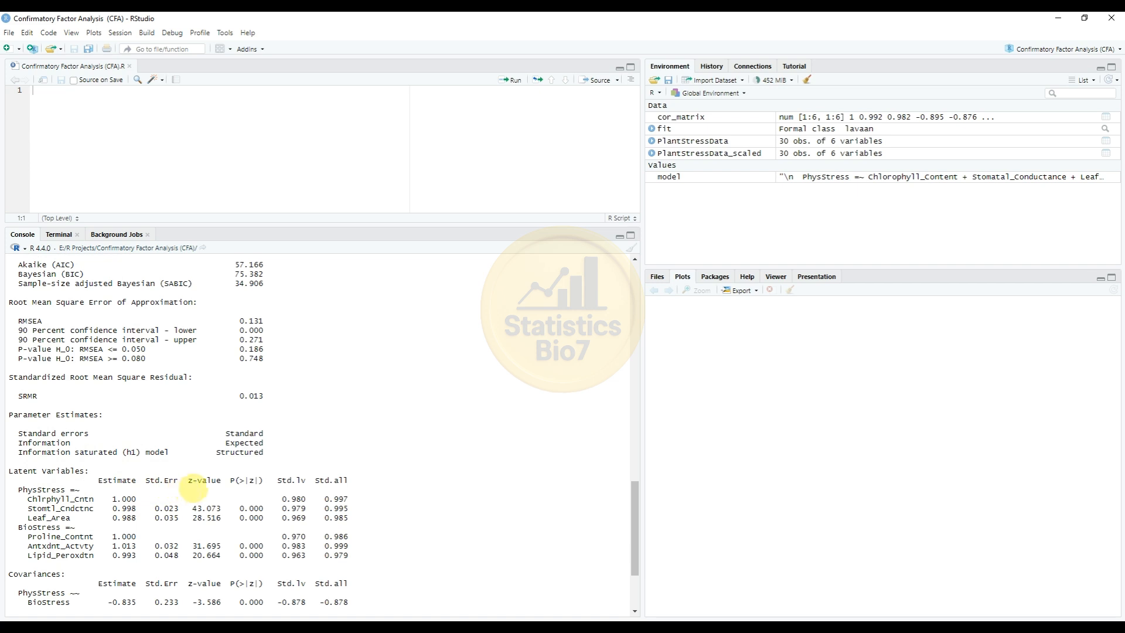
{"action": "mouse_move", "coordinate": [261, 491]}
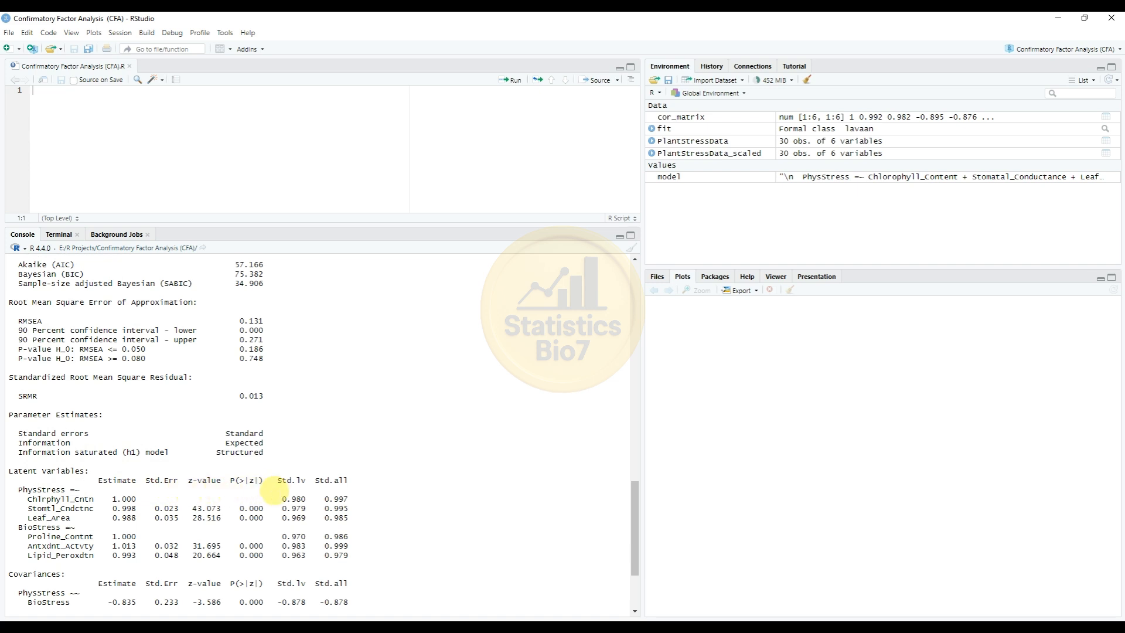
Scroll through the lavaan summary to review fit indices and parameter estimates.
{"action": "scroll", "scroll_direction": "down", "scroll_amount": 3}
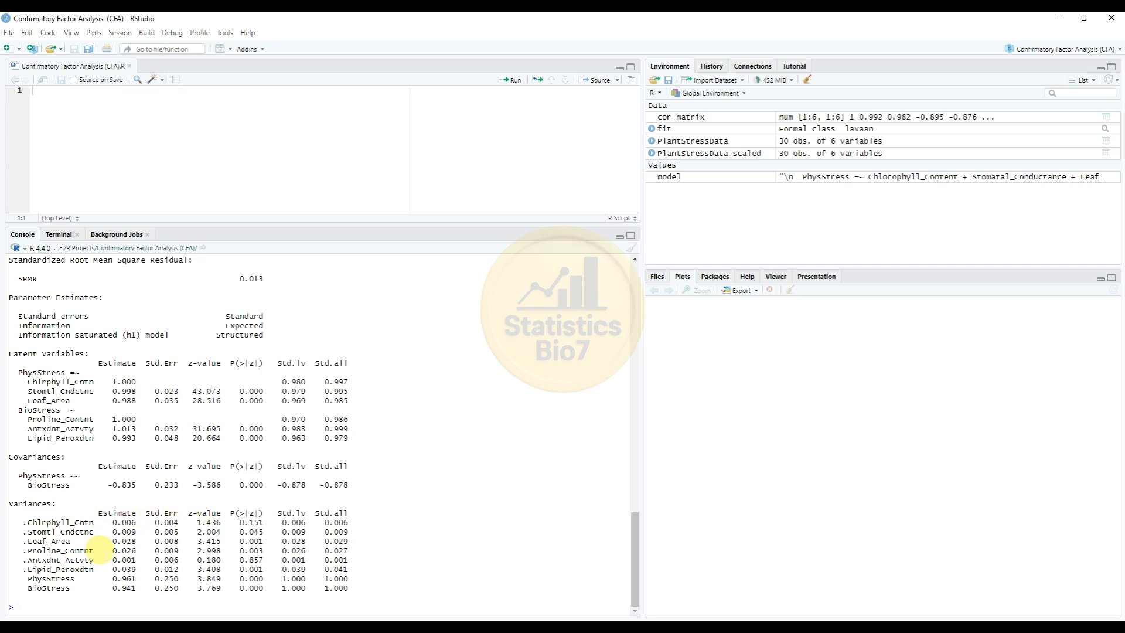
{"action": "mouse_move", "coordinate": [203, 516]}
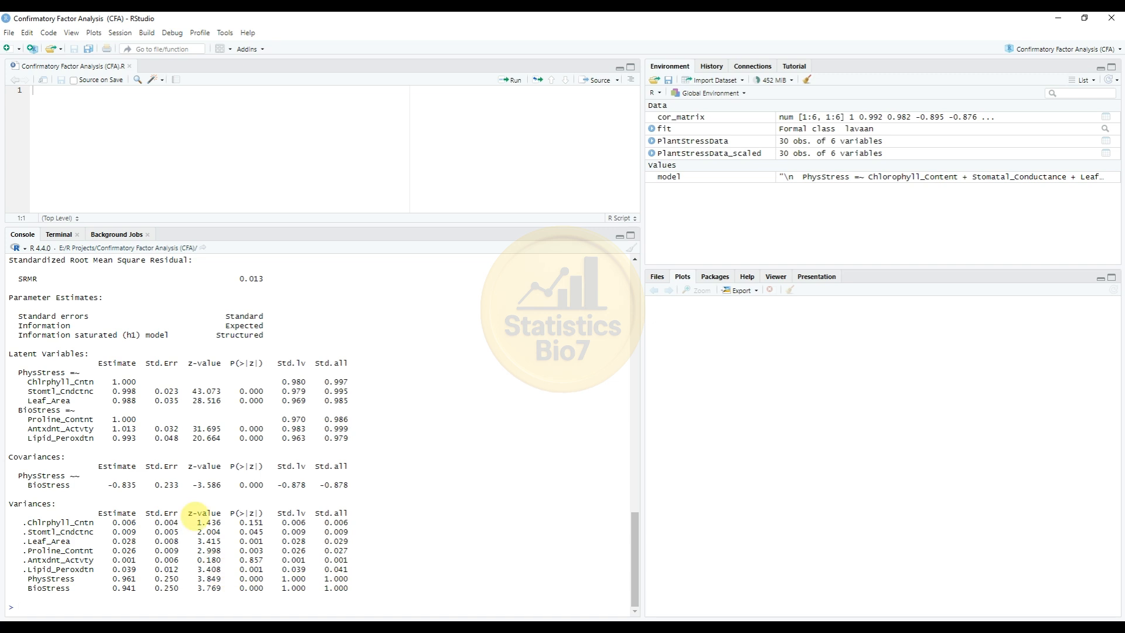
{"action": "mouse_move", "coordinate": [244, 523]}
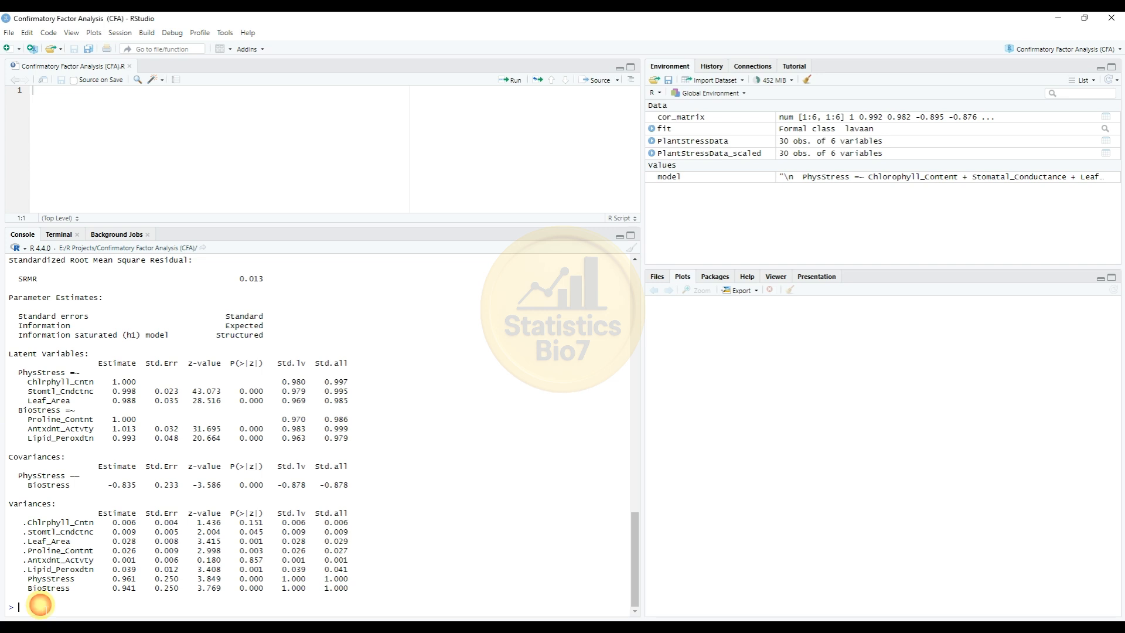
Compute and print cor_matrix, then enter an upper-triangle color corrplot call with black coefficients.
{"action": "type", "text": "cor_matrix <- cor(PlantStressData)"}
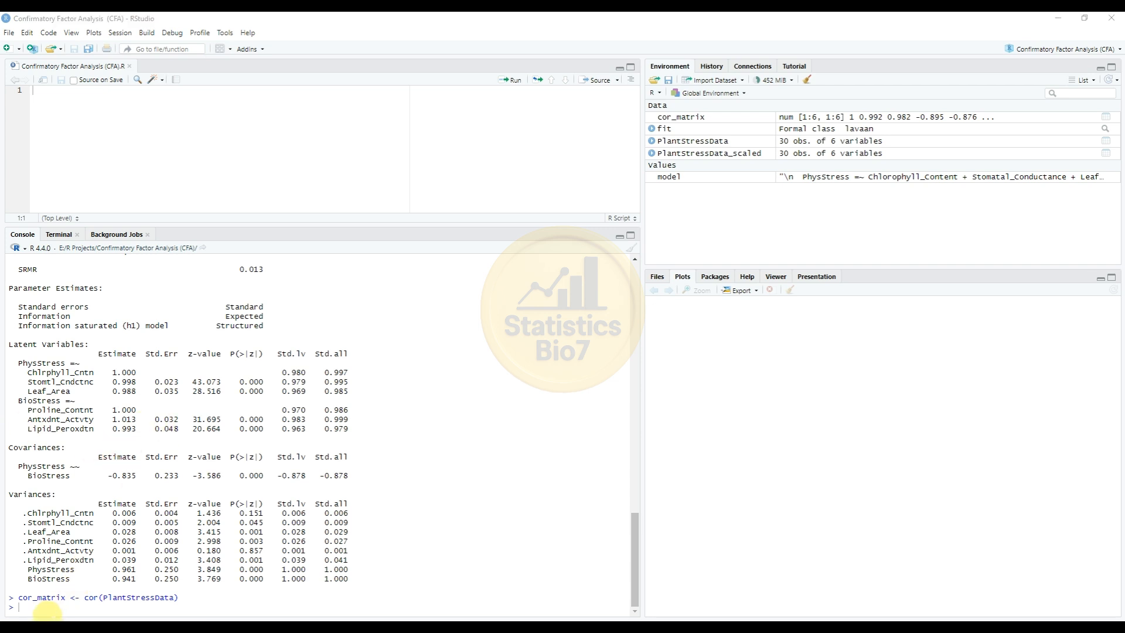
{"action": "type", "text": "print(cor_matrix)"}
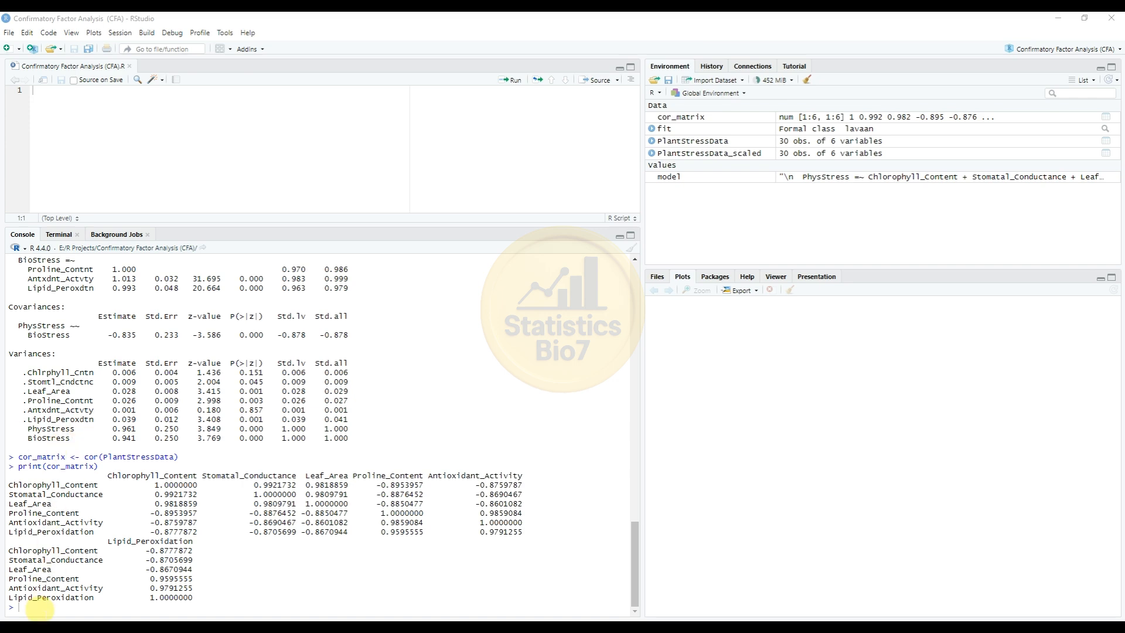
{"action": "type", "text": "corrplot(cor_matrix, method = \"color\", type = \"upper\", addCoef.col = \"black\", tl.col = \"black\", tl.cex = 0.8)"}
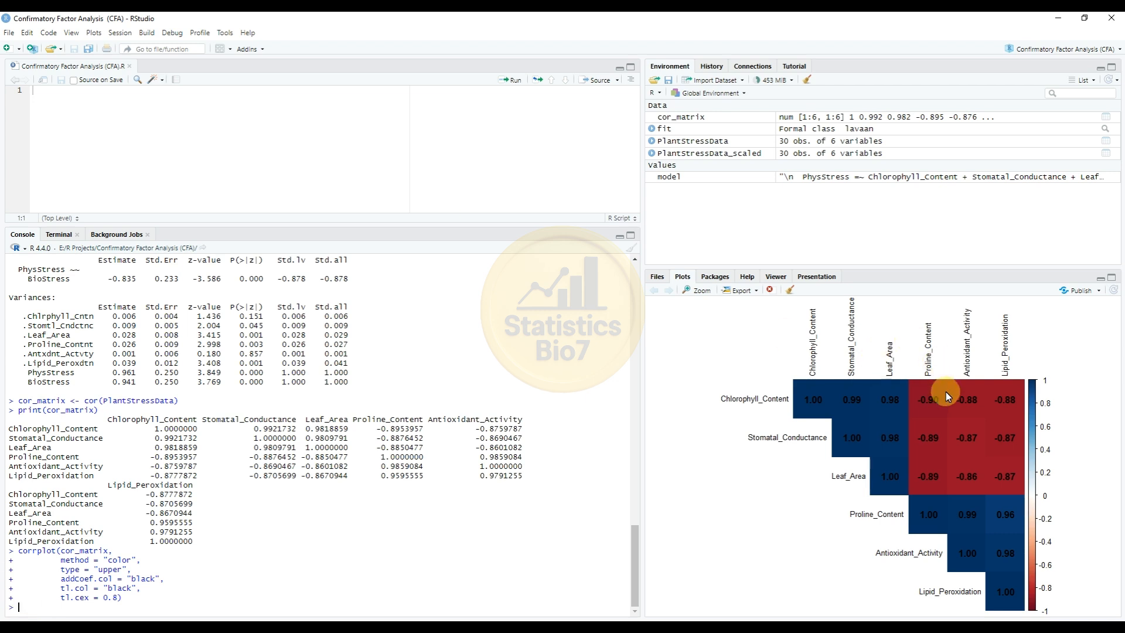
{"action": "mouse_move", "coordinate": [939, 387]}
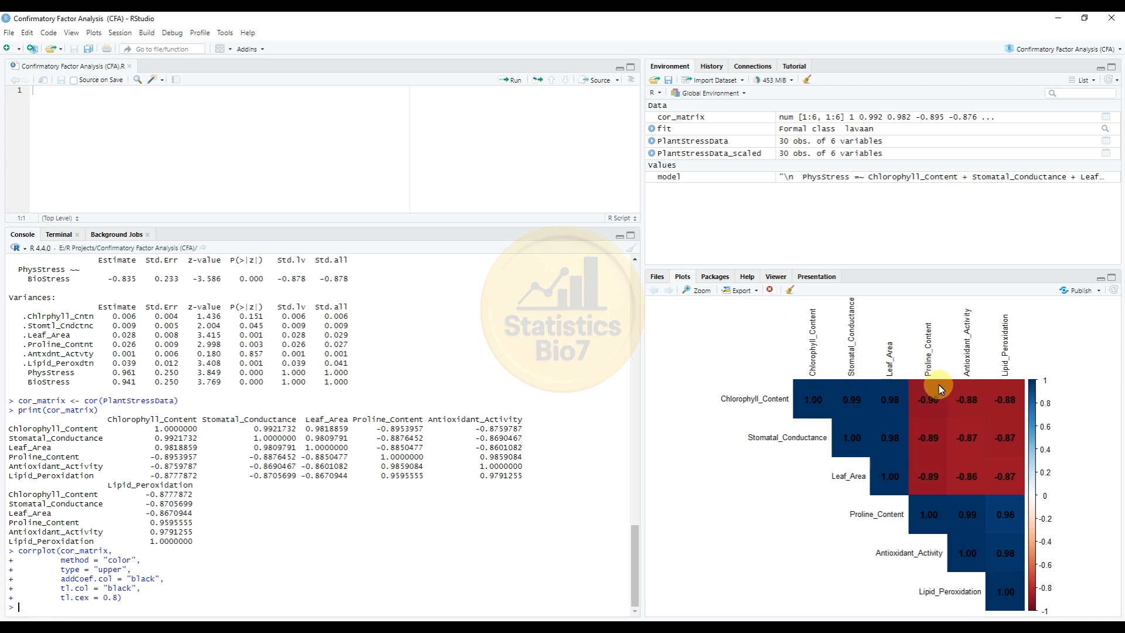
Open the corrplot heatmap in an enlarged Zoom window.
{"action": "left_click", "coordinate": [699, 290]}
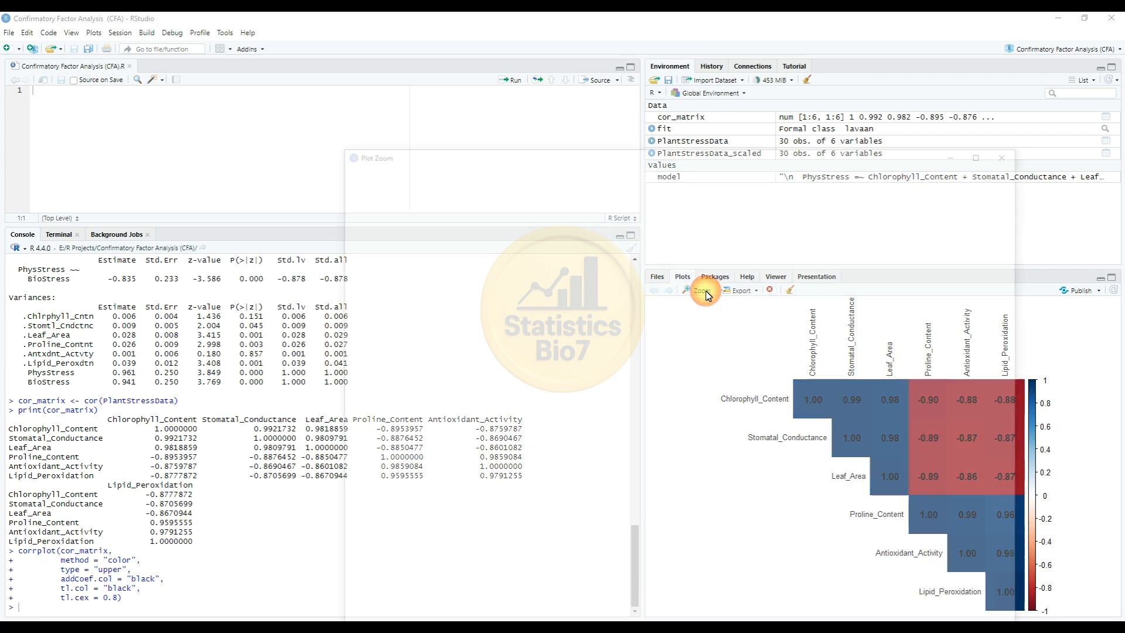
{"action": "left_click", "coordinate": [700, 290]}
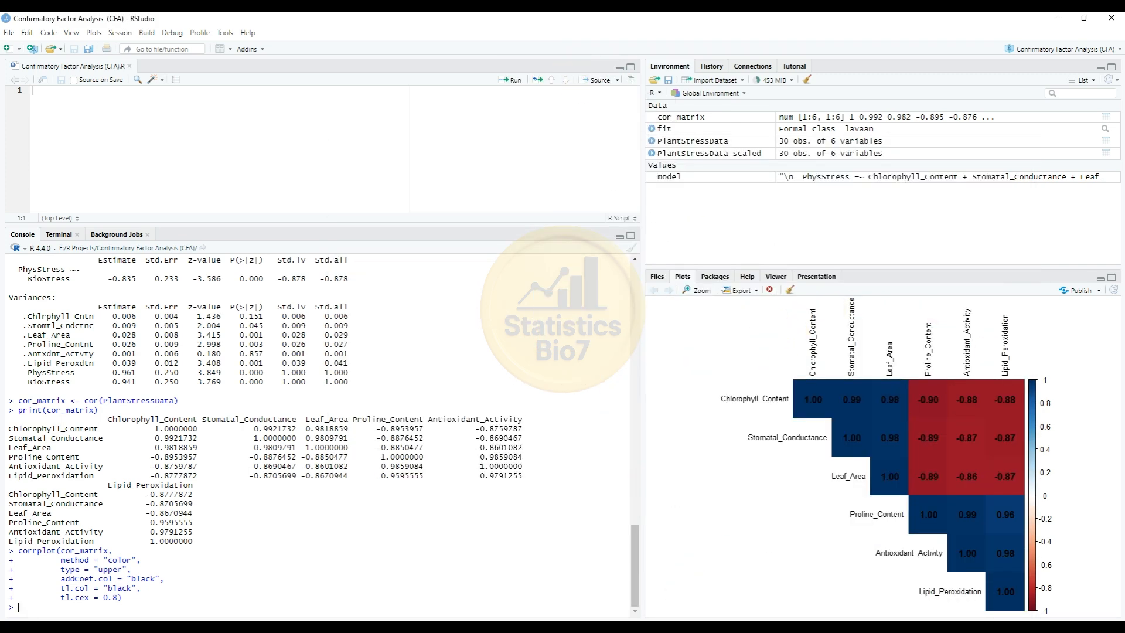
{"action": "left_click", "coordinate": [701, 290]}
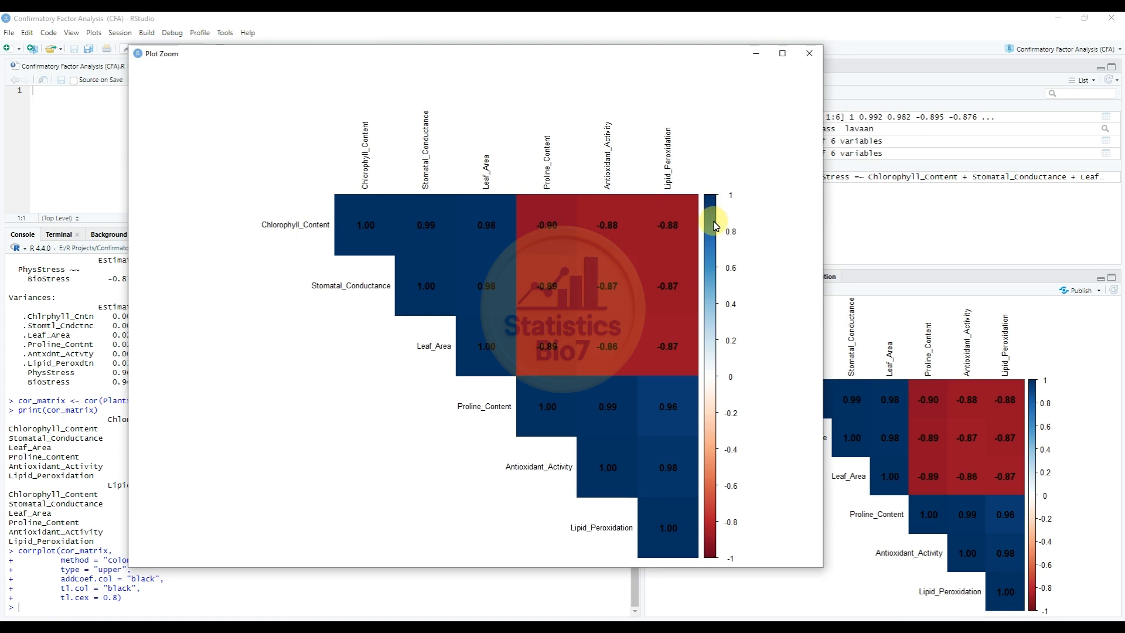
{"action": "mouse_move", "coordinate": [711, 381]}
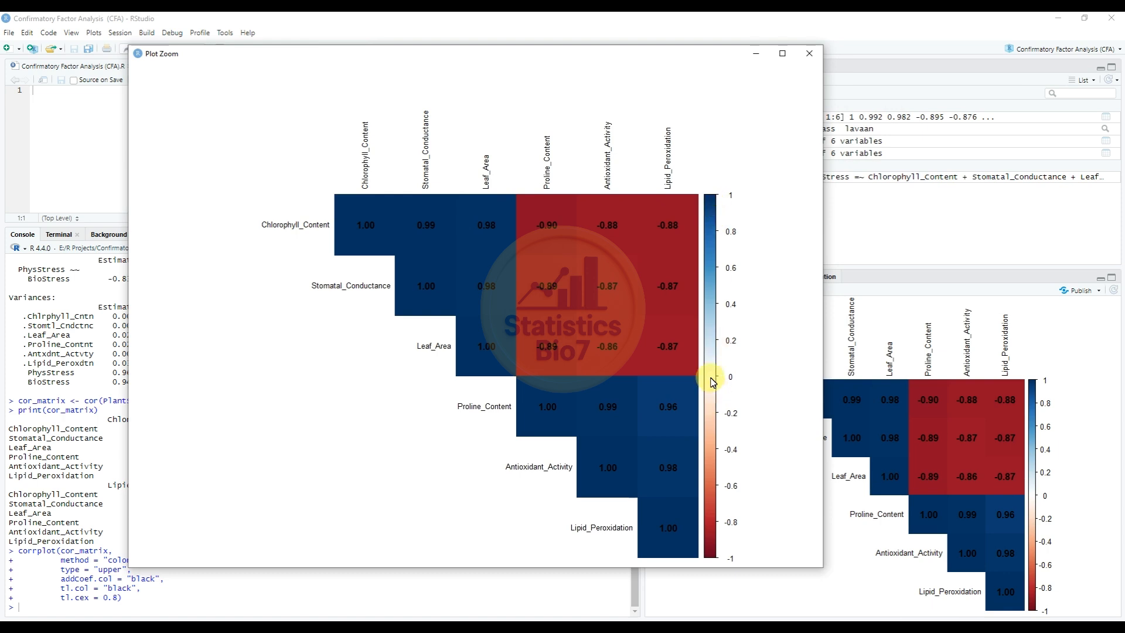
{"action": "mouse_move", "coordinate": [722, 546]}
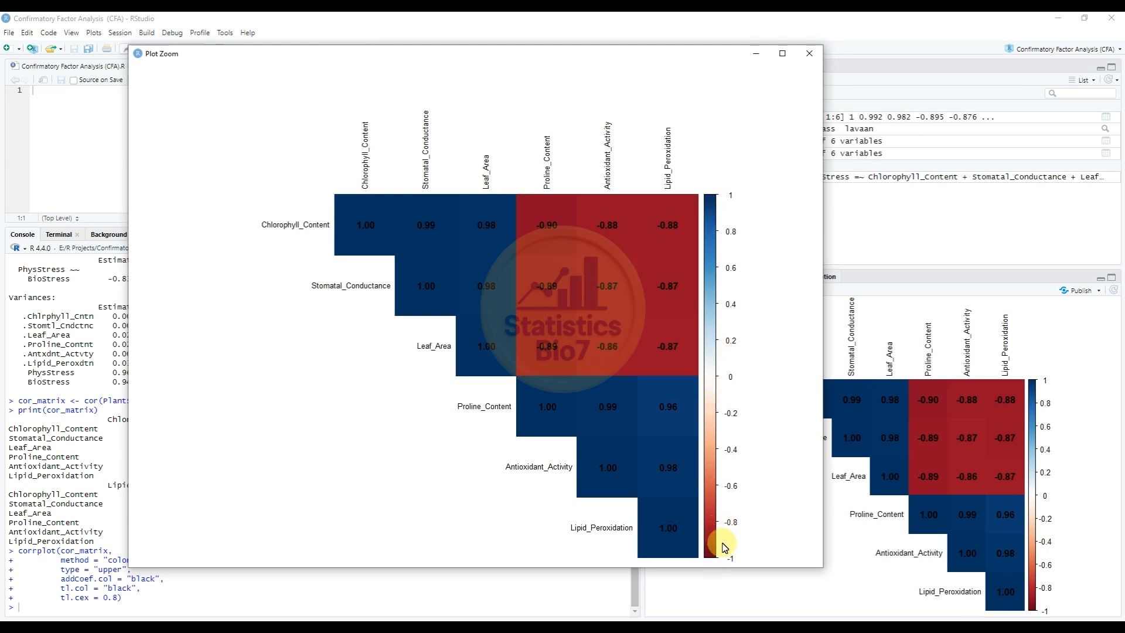
{"action": "mouse_move", "coordinate": [711, 548]}
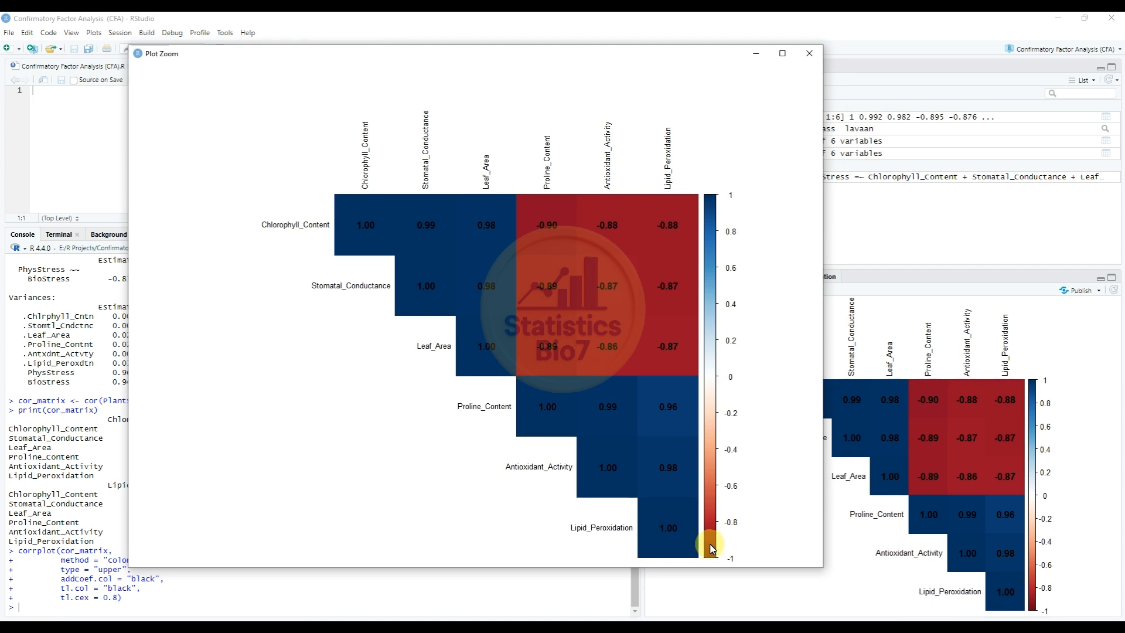
{"action": "mouse_move", "coordinate": [660, 244]}
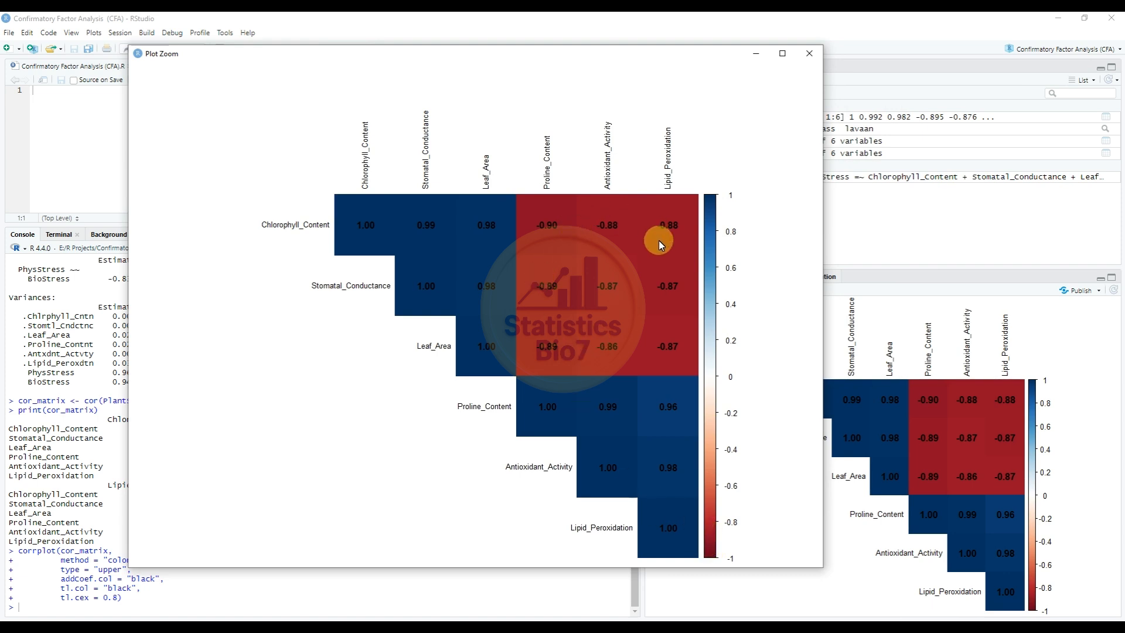
{"action": "mouse_move", "coordinate": [630, 235]}
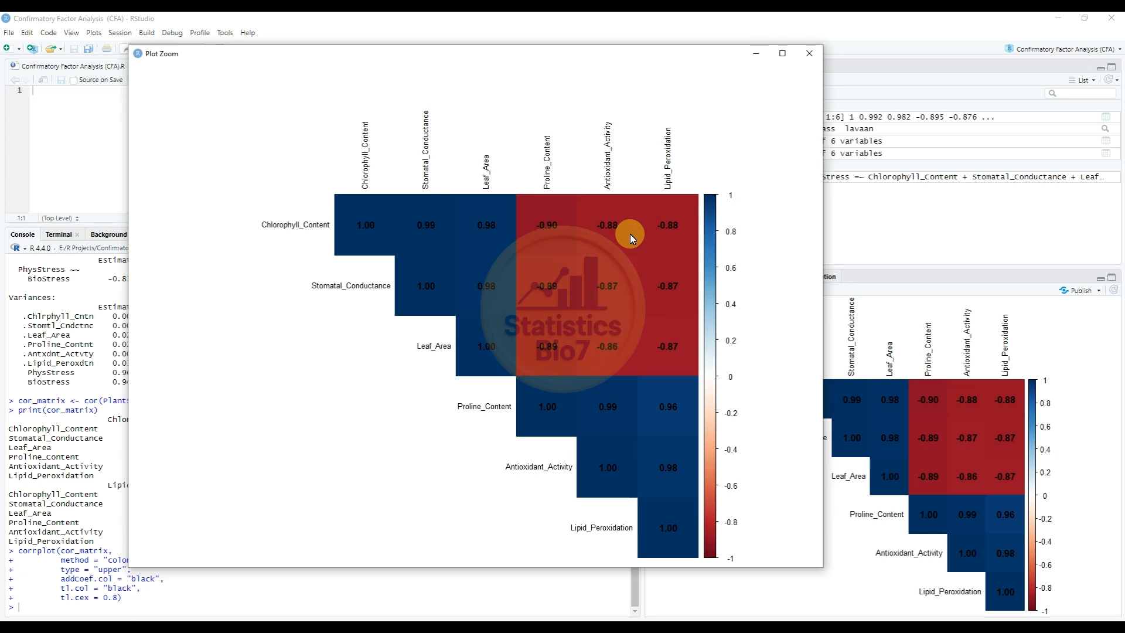